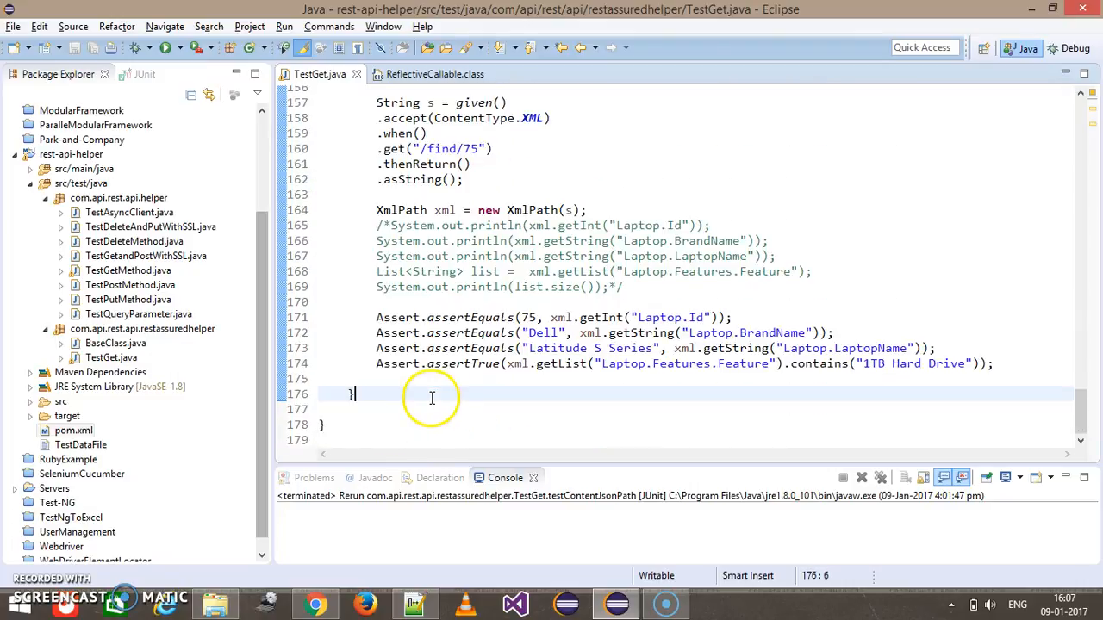
- Scroll down to the pasted testXmlContentXmlPath copy and place the cursor in its method name
scroll("down", 3)
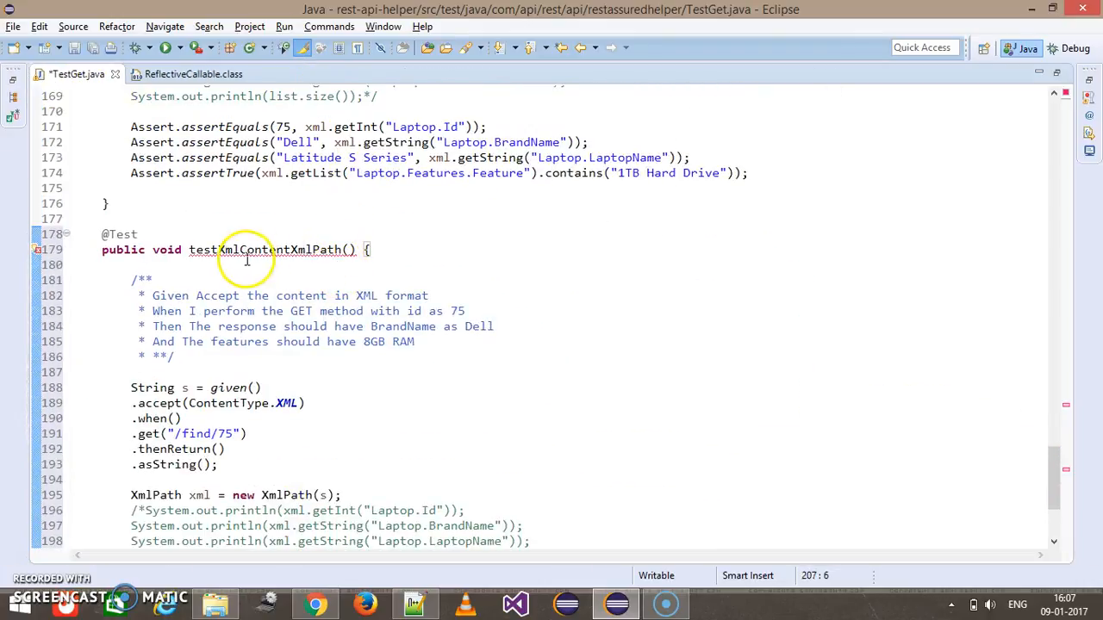
left_click(248, 249)
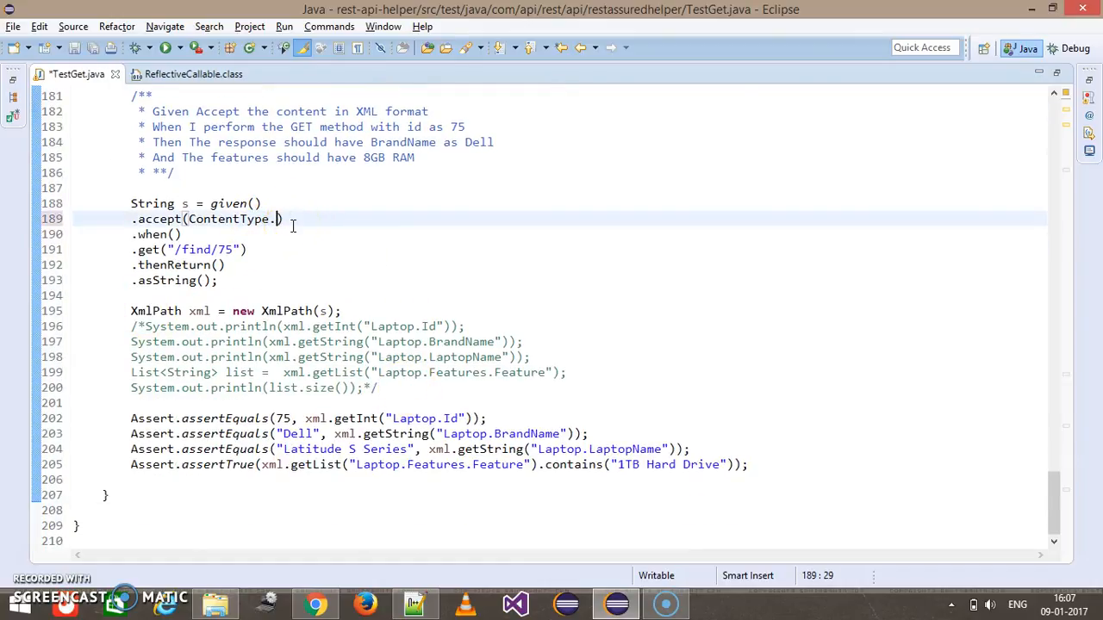
- Set ContentType to JSON, change the comment to Json, comment out the XmlPath lines, and begin a sysout
type("JSON")
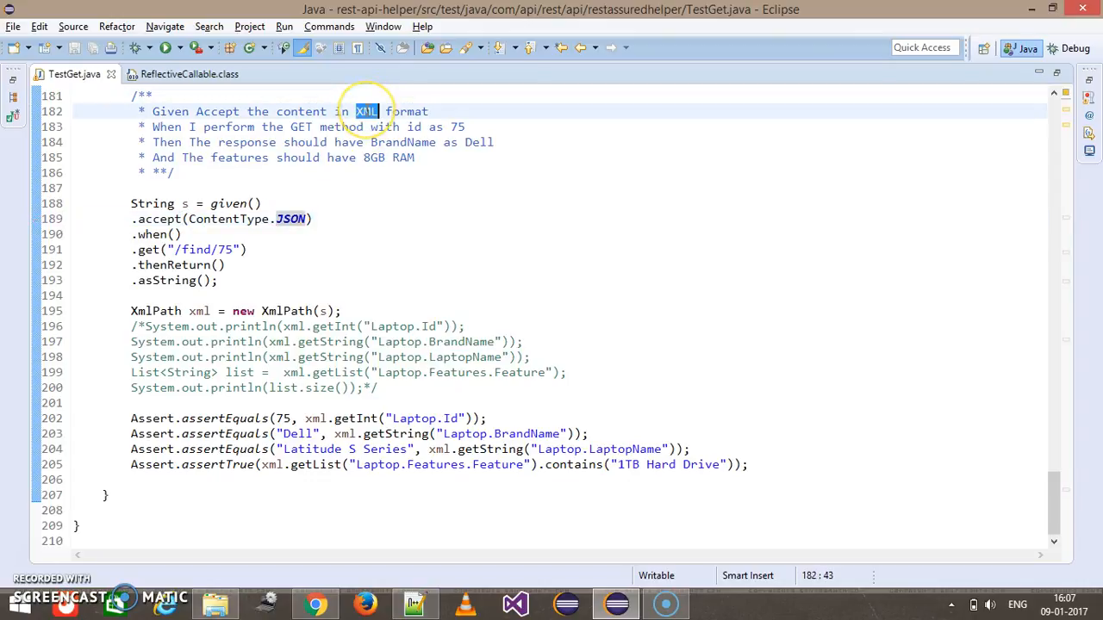
type("Json")
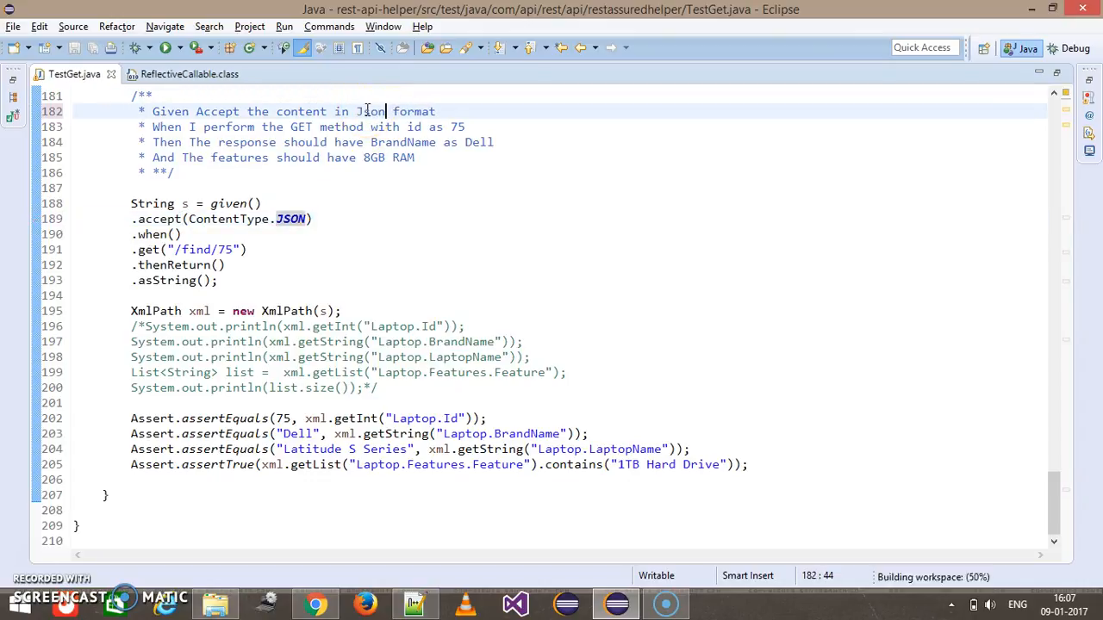
left_click_drag(130, 311, 748, 464)
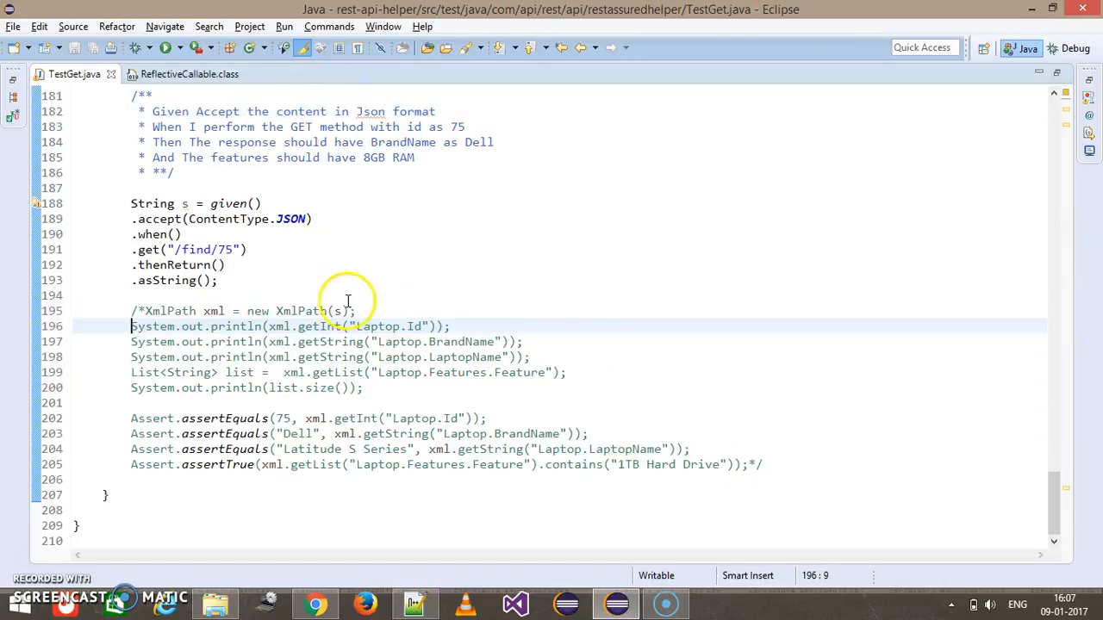
left_click(220, 280)
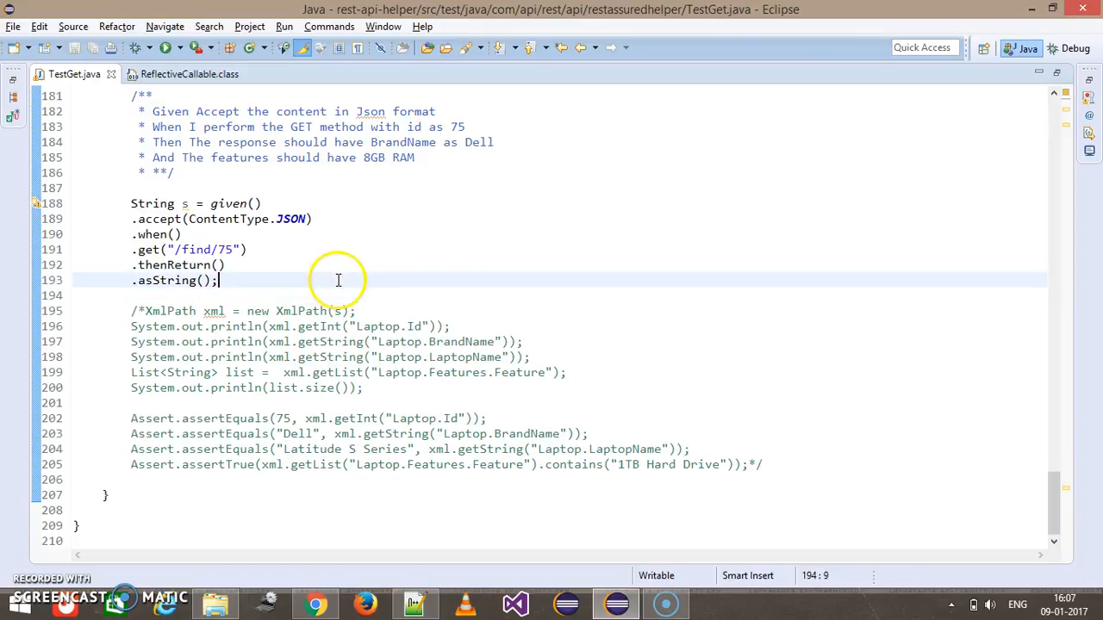
type("sys")
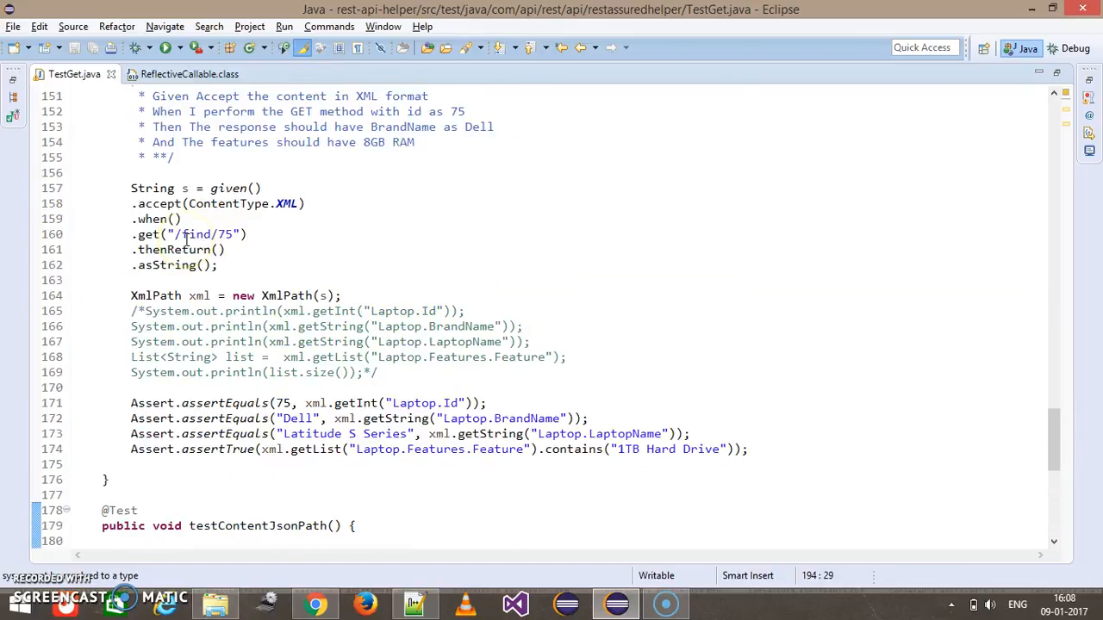
left_click(179, 47)
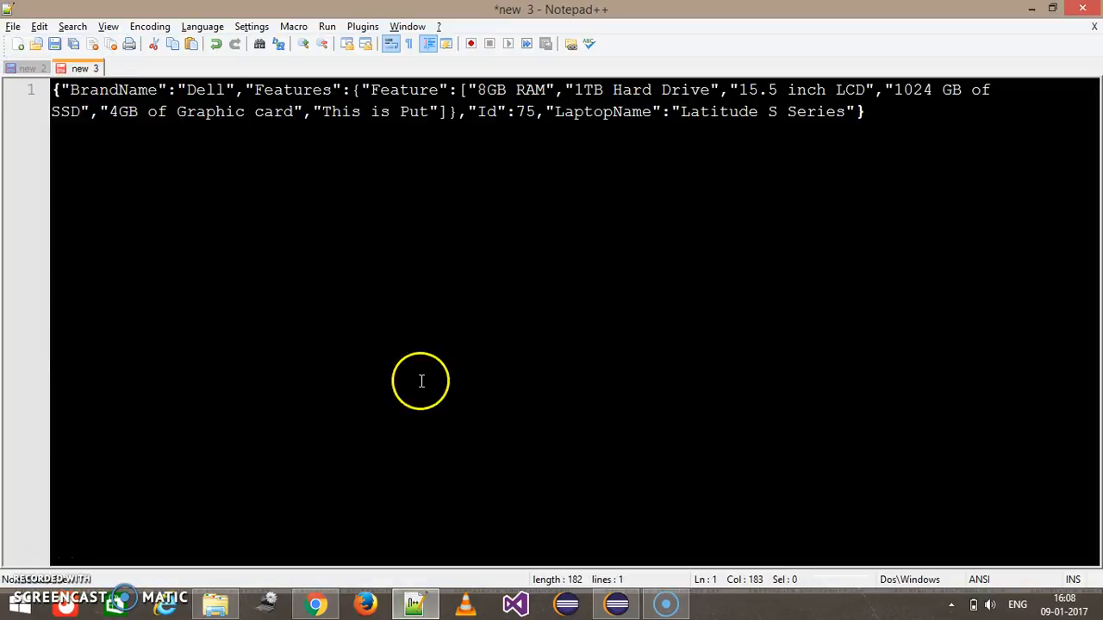
- Switch from Notepad++ back to the TestGet test code in Eclipse
left_click(362, 26)
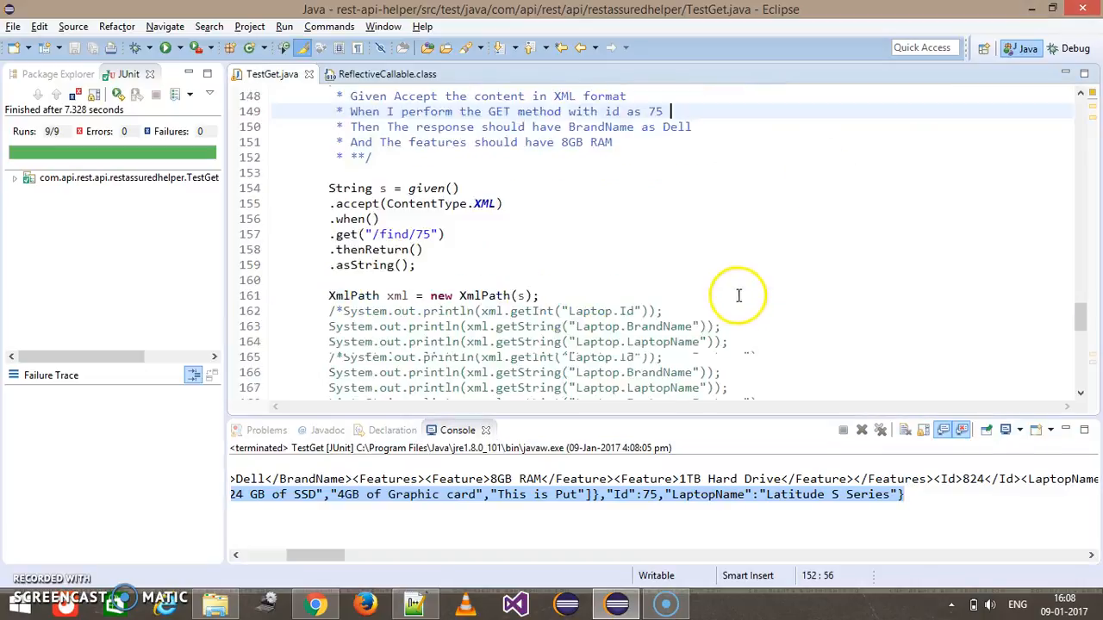
- Write JsonPath json = new JsonPath(s), picking the String text constructor from content assist
scroll("down", 3)
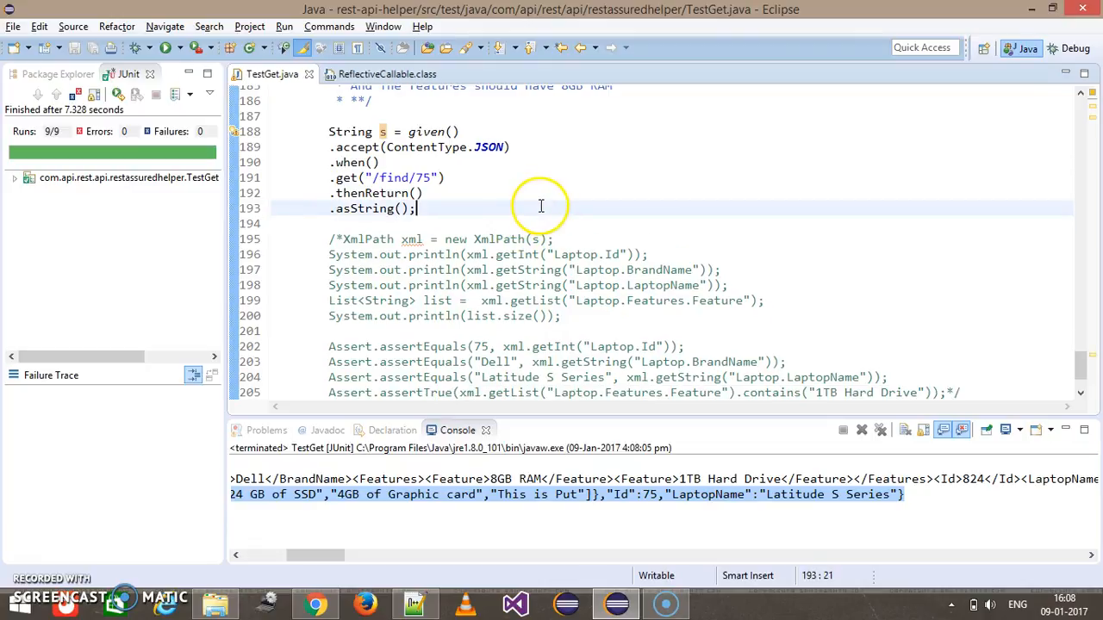
type("JS")
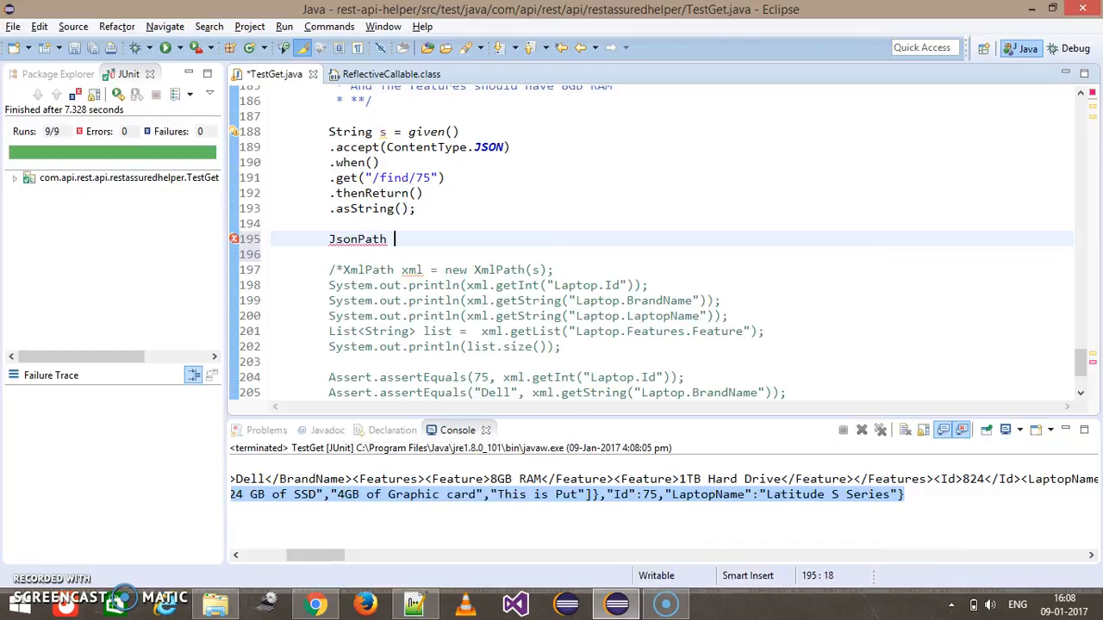
type("json =")
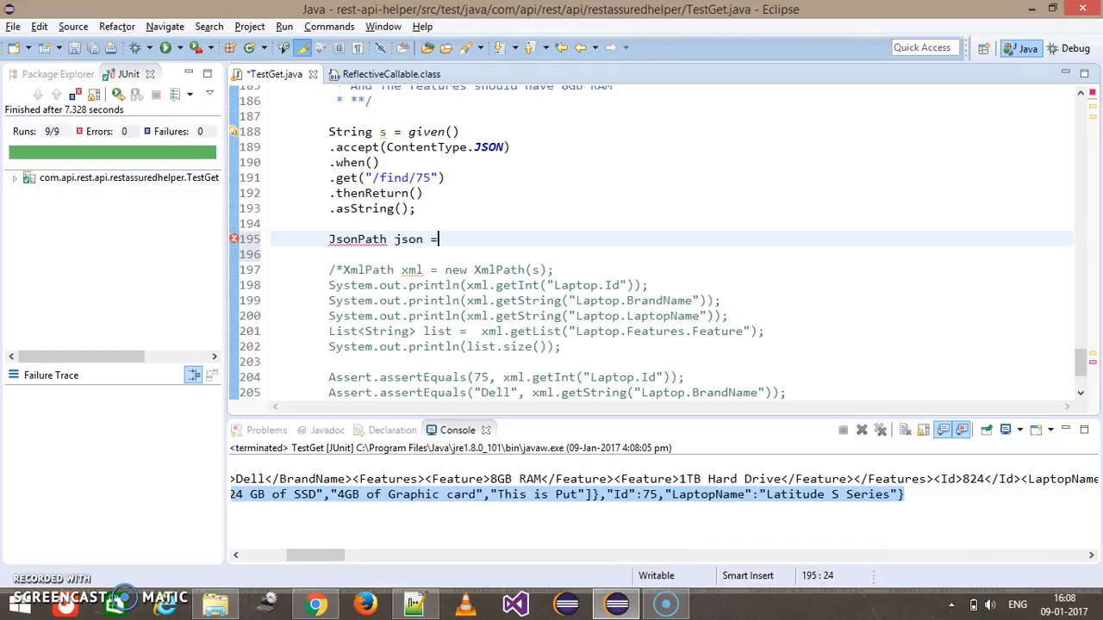
type("new Jso")
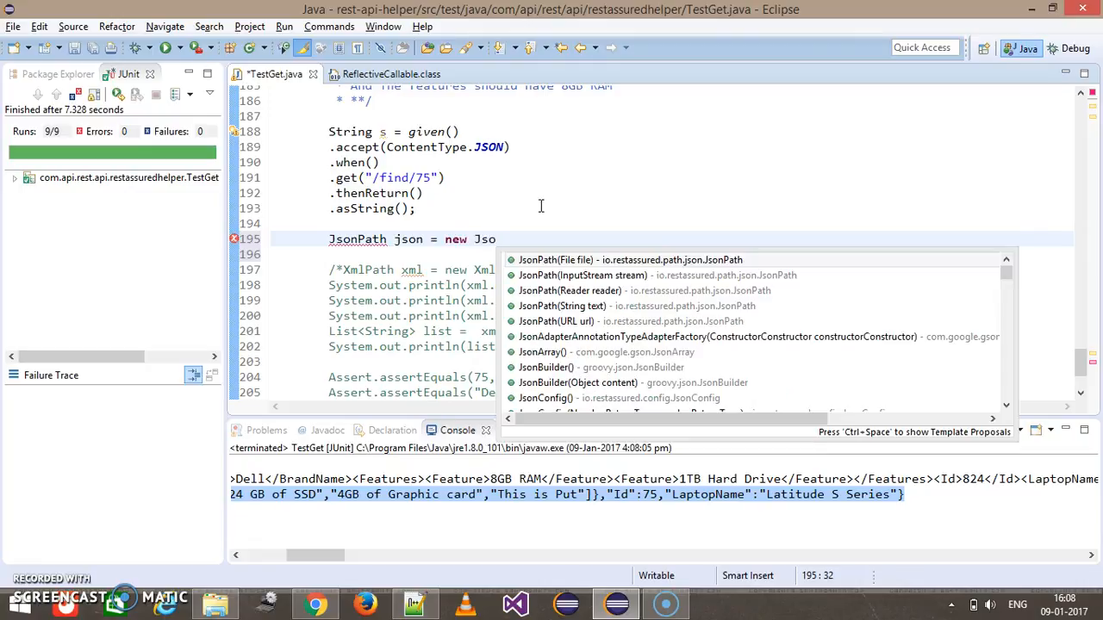
left_click(561, 306)
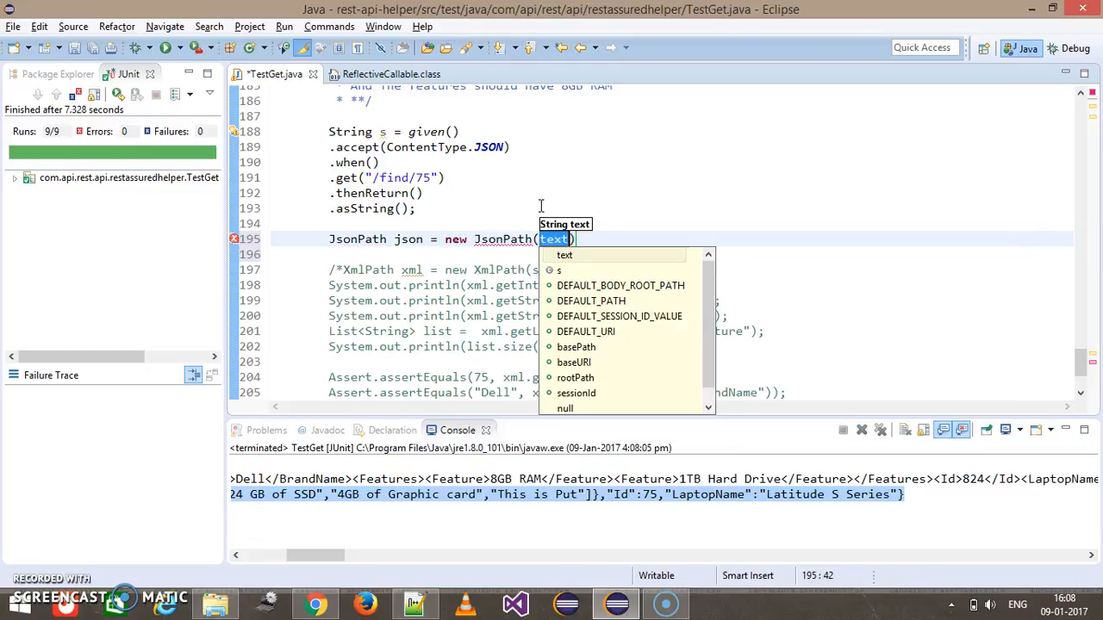
left_click(559, 270)
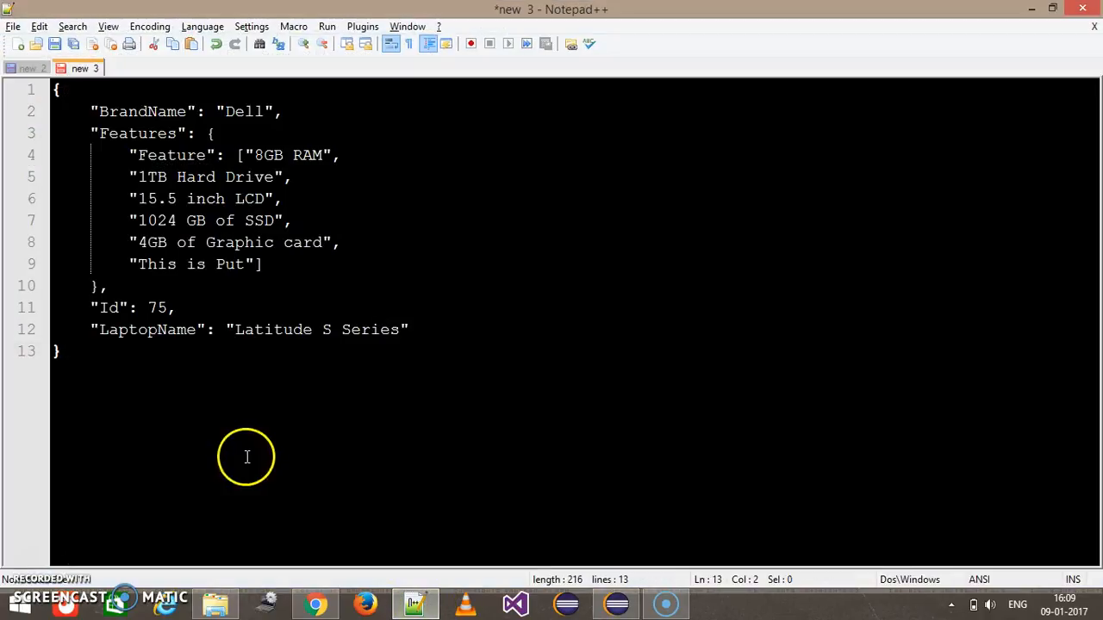
- Select the entire laptop JSON response in Notepad++ before formatting it
key("ctrl+a")
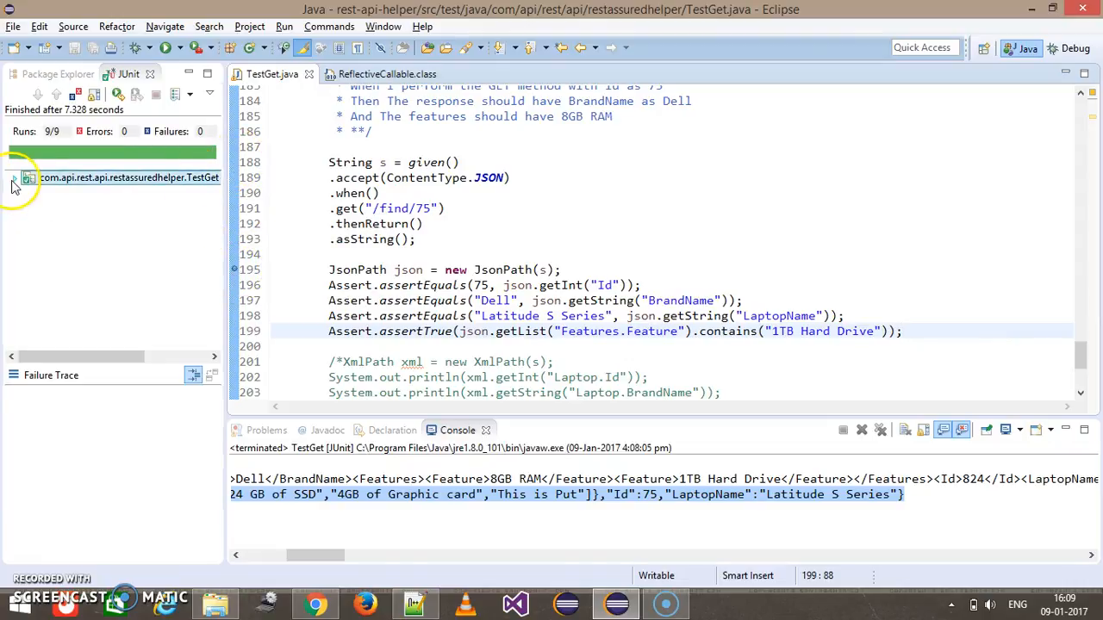
- Expand the TestGet node in the JUnit view to list all nine passing tests
left_click(15, 177)
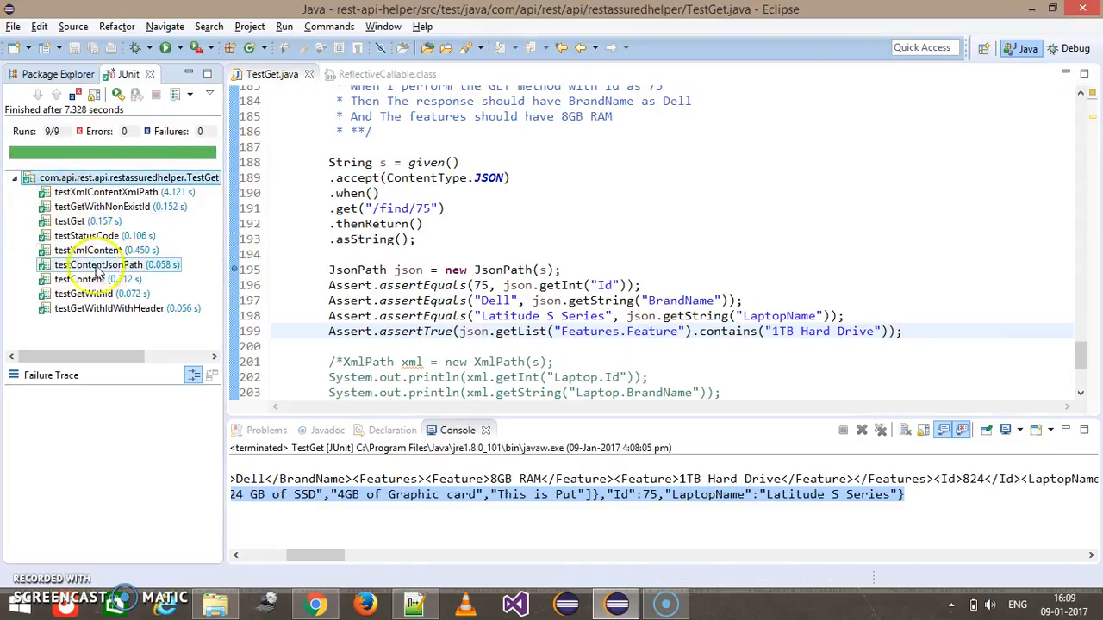
- Choose Debug from testContentJsonPath's context menu in the JUnit view
right_click(97, 264)
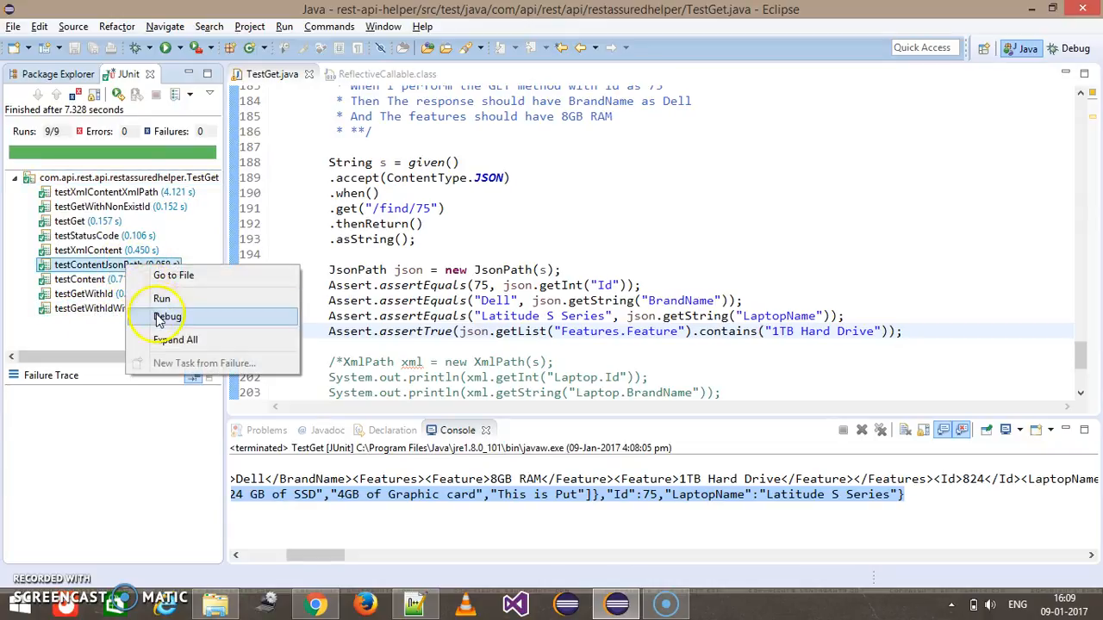
left_click(162, 298)
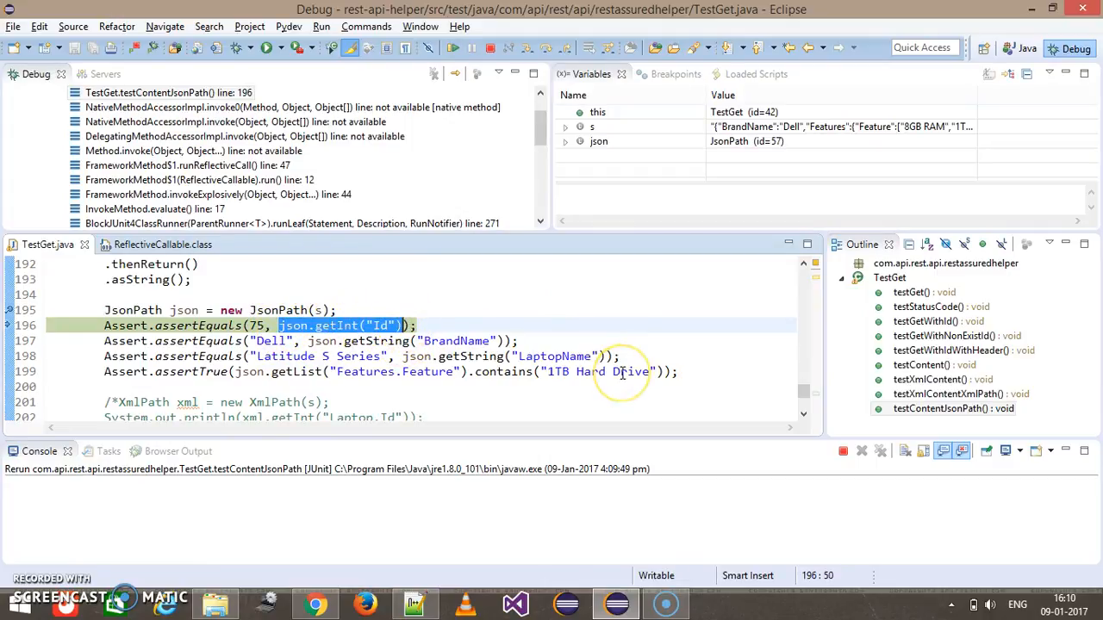
- Step over with F6 from line 196 to the LaptopName assertion on line 198
left_click(336, 324)
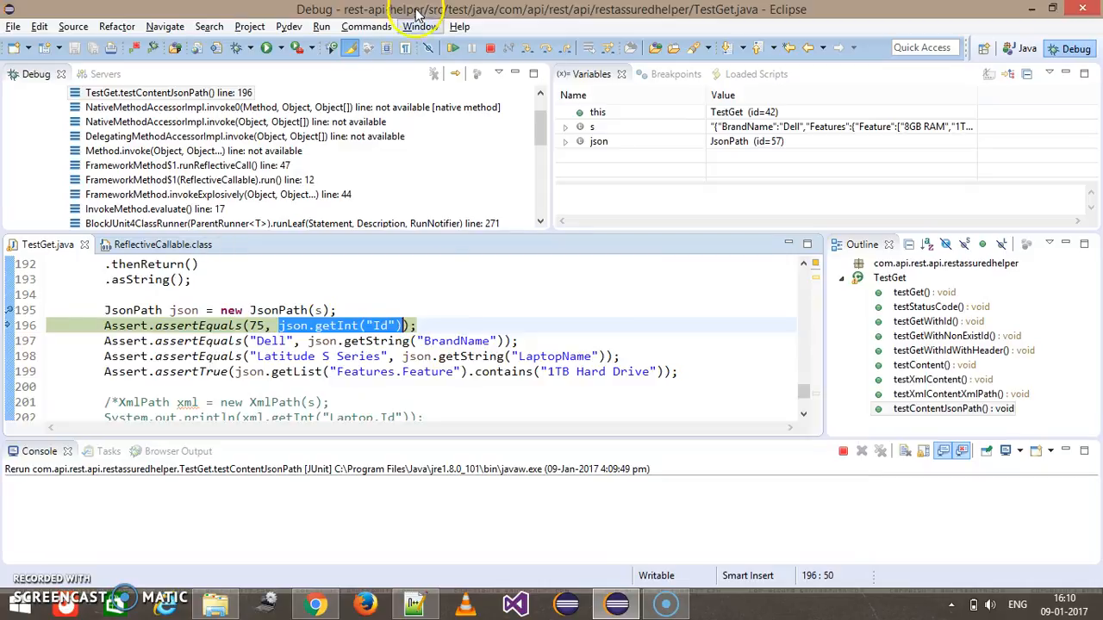
mouse_move(506, 371)
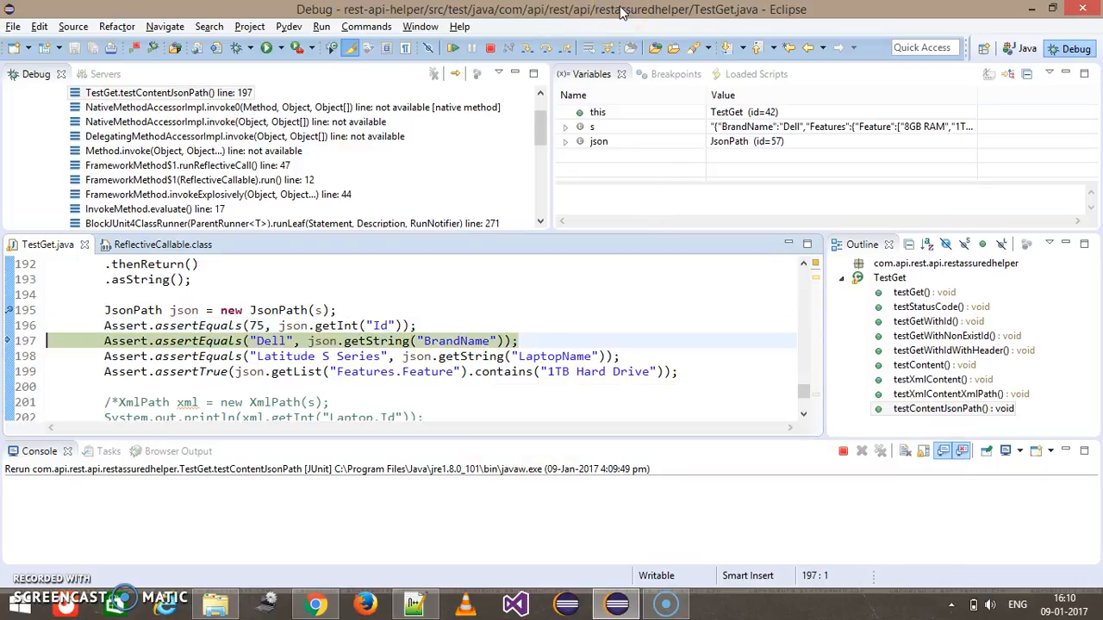
key("F6")
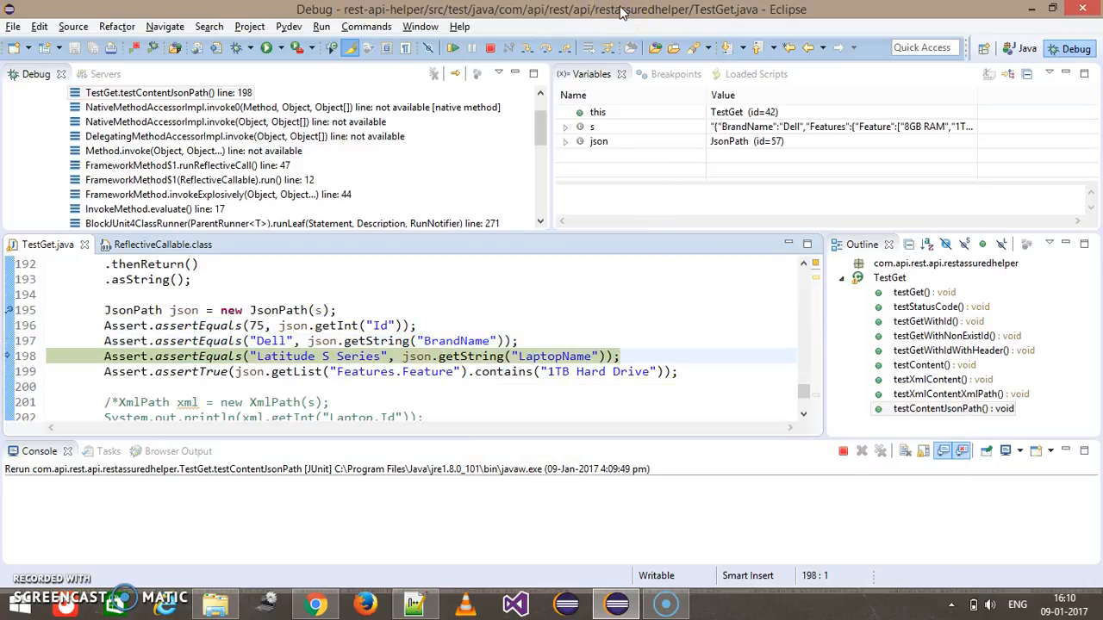